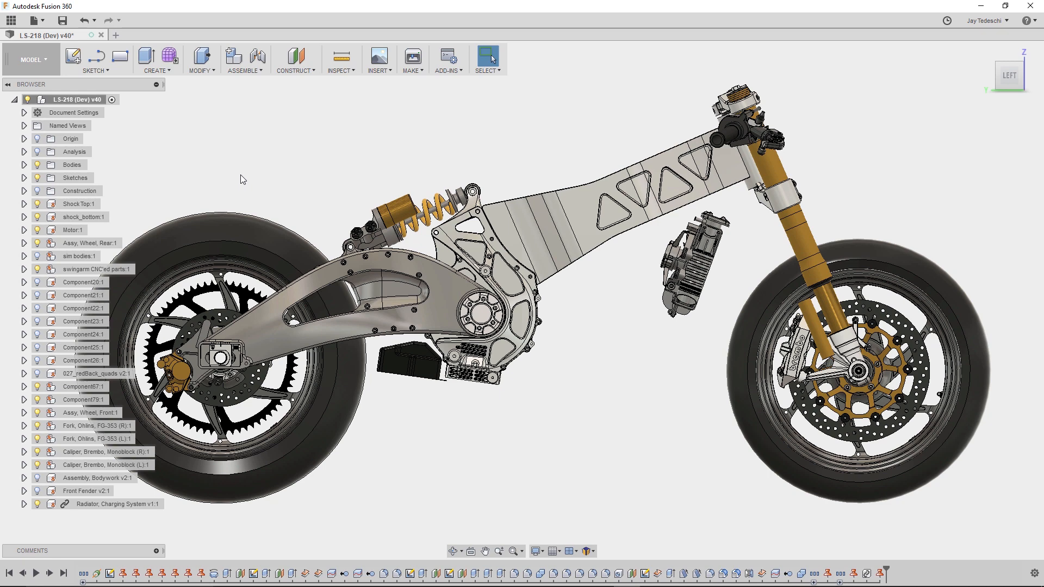
mouse_move(220, 169)
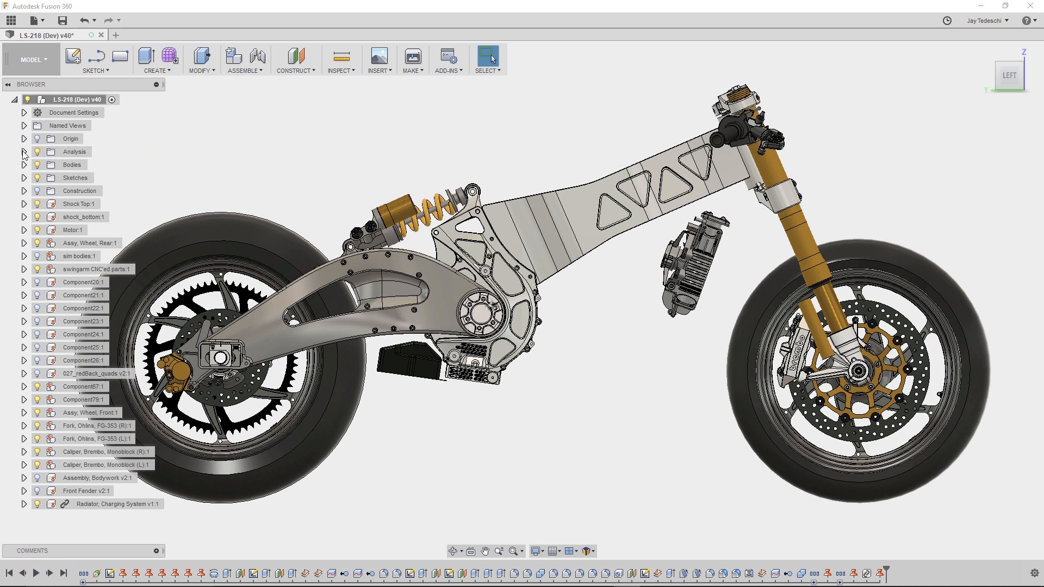
Show the Center of Mass marker under Analysis and insert the Assembly, Battery Pack
click(24, 152)
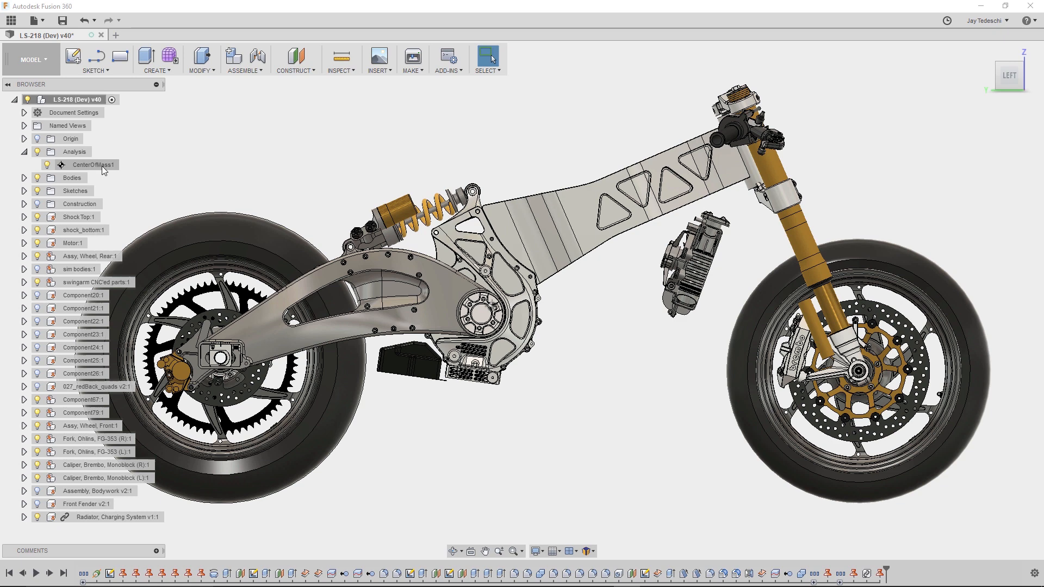
click(341, 60)
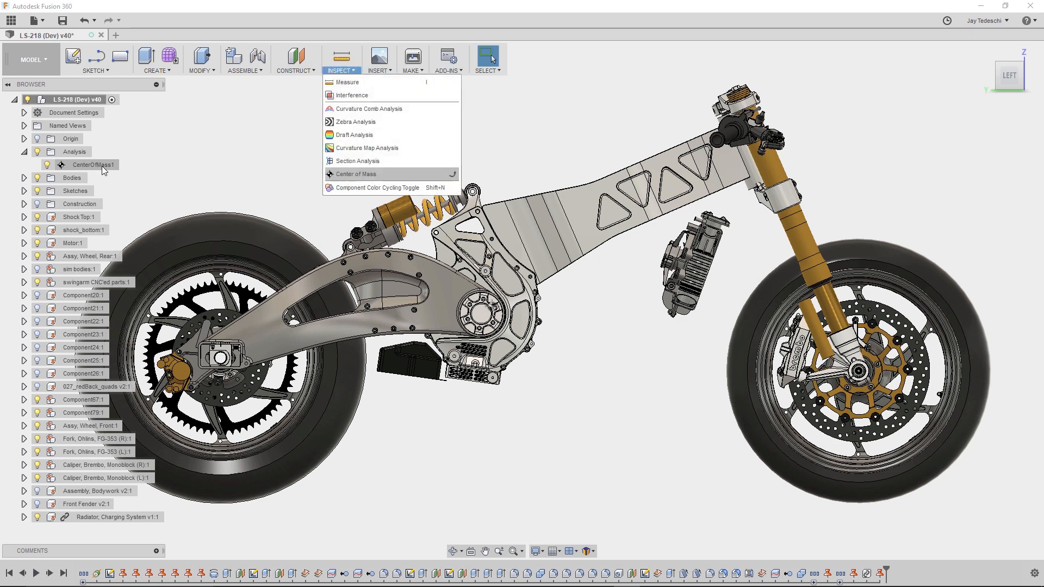
click(356, 173)
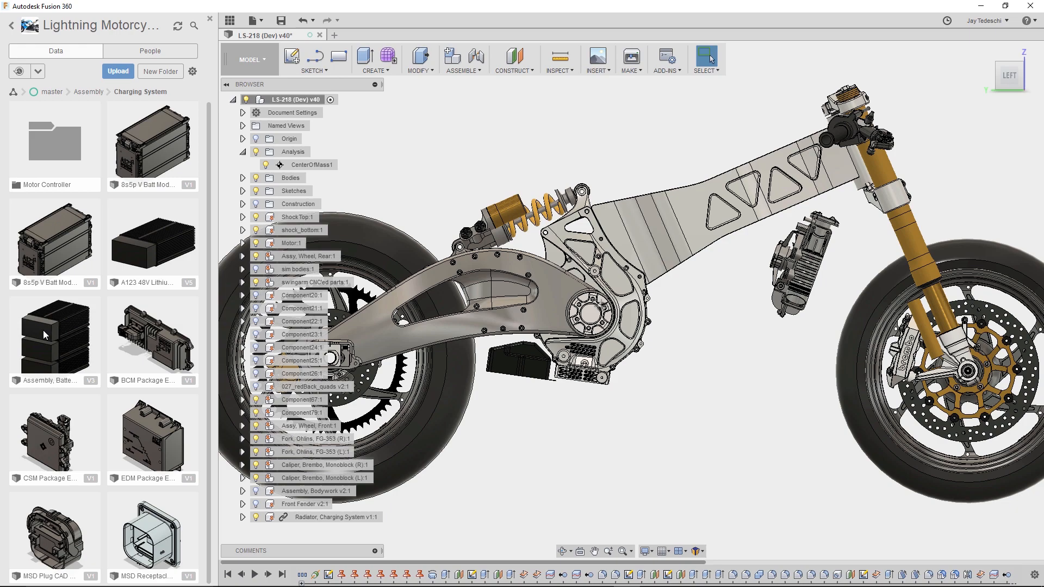
right_click(55, 334)
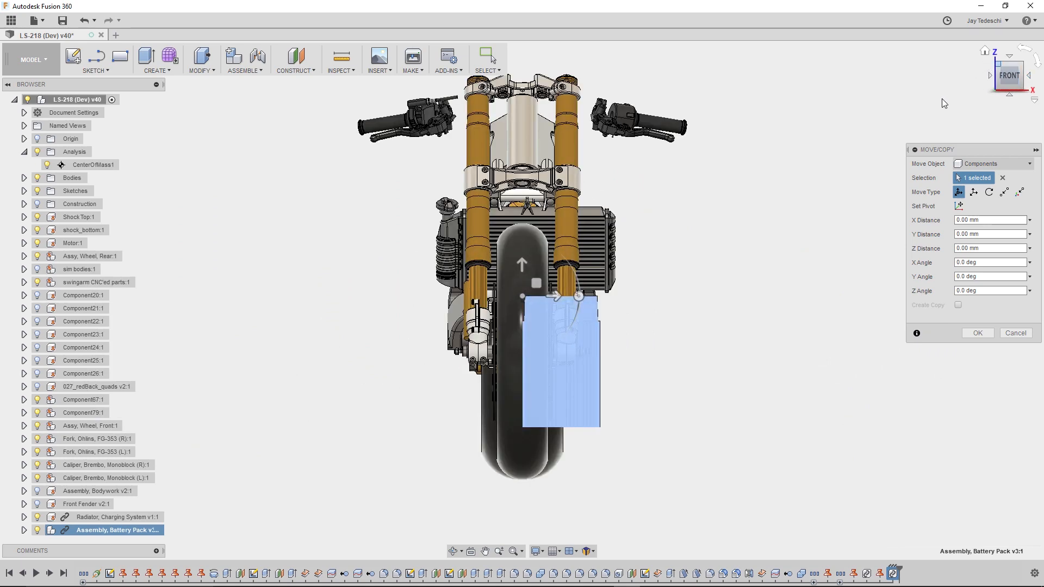
Move the battery pack 150 mm along Z with rotation 0 and confirm
drag(578, 296, 542, 242)
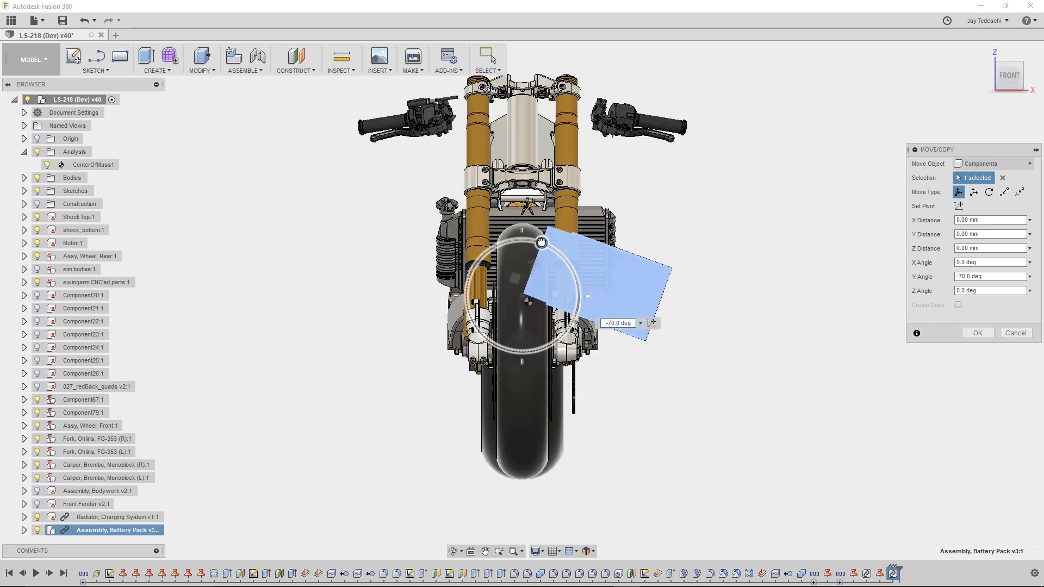
drag(542, 241, 523, 236)
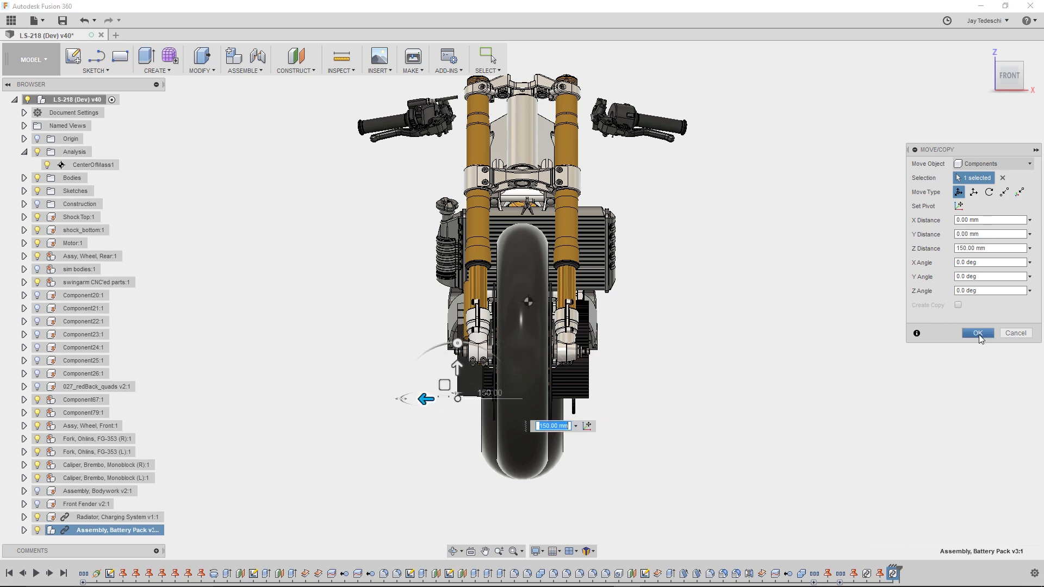
click(977, 333)
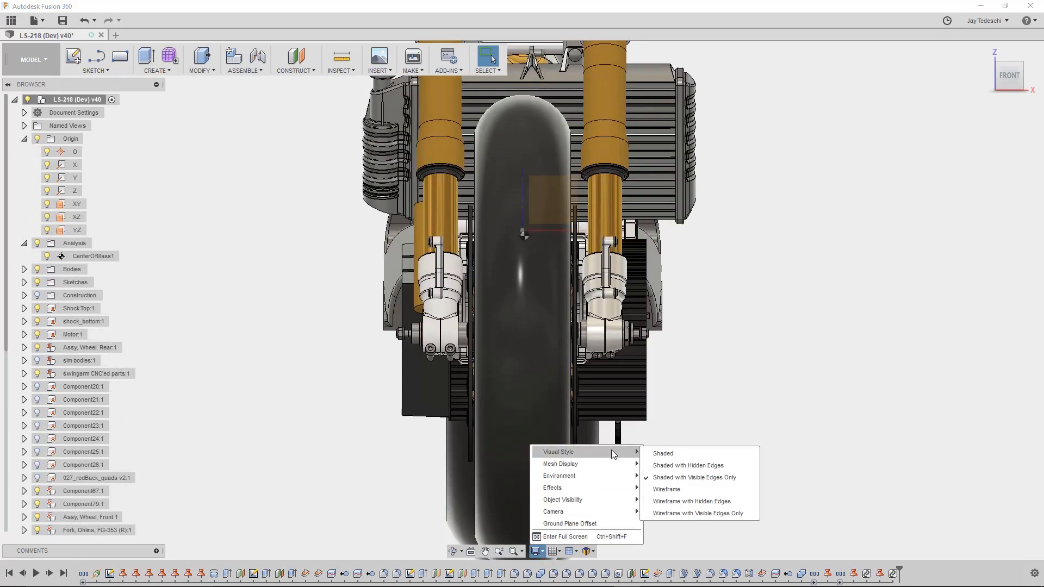
Set the Display Settings Visual Style to Wireframe
click(665, 490)
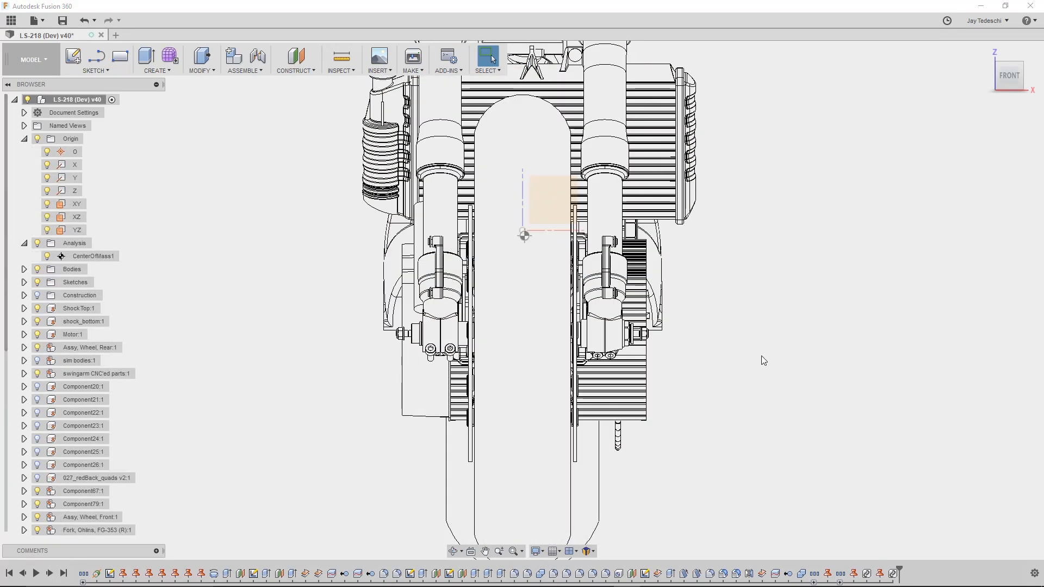